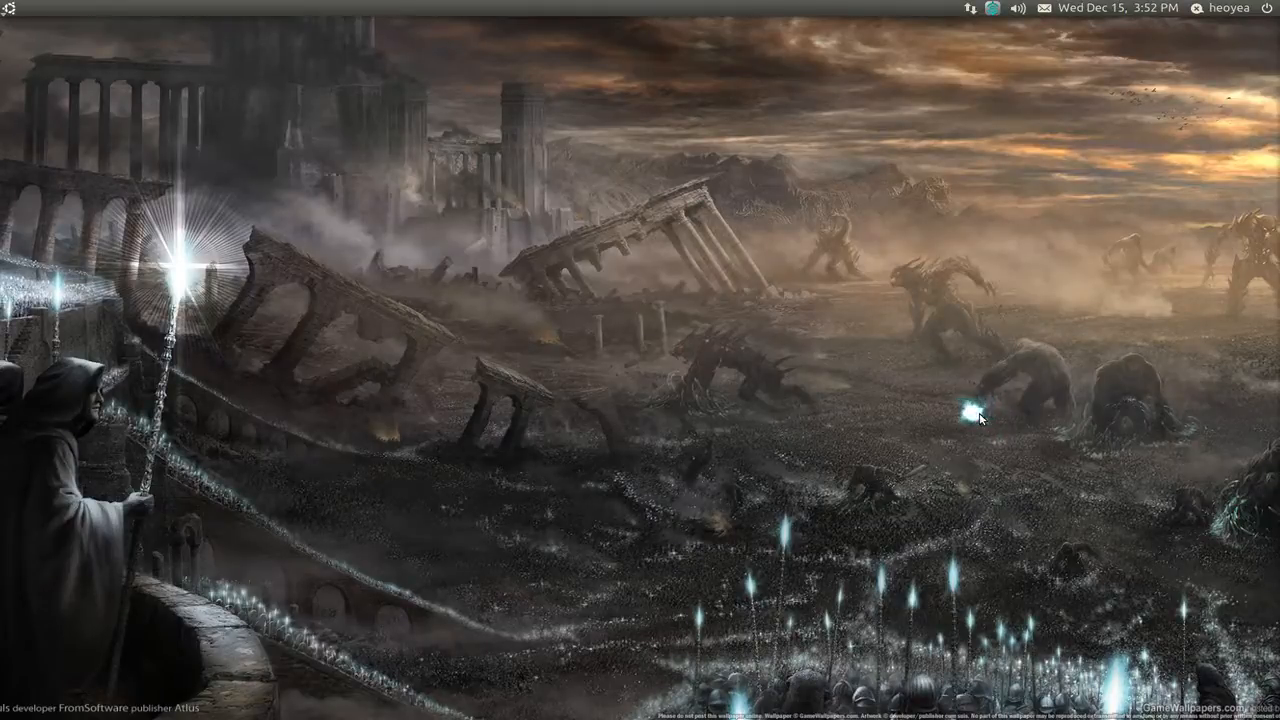
mouse_move(82, 48)
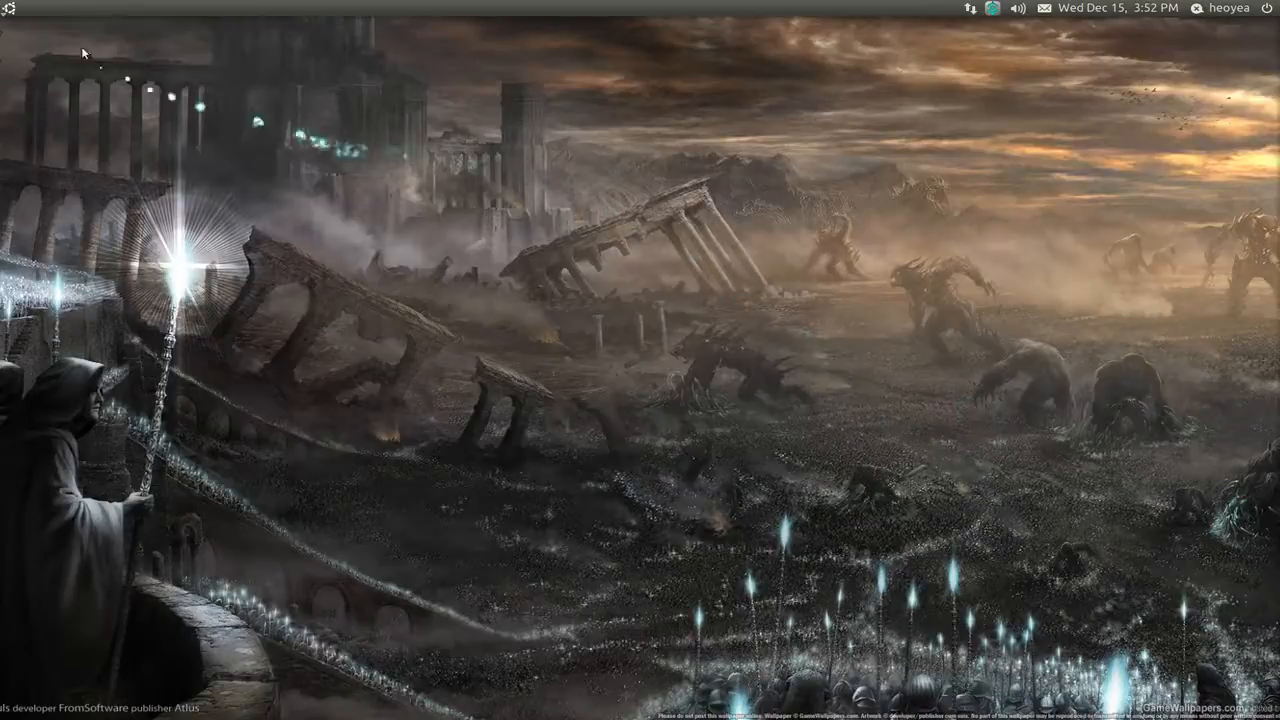
- Briefly show a terminal window, then summon the Synapse launcher with Super
click(12, 8)
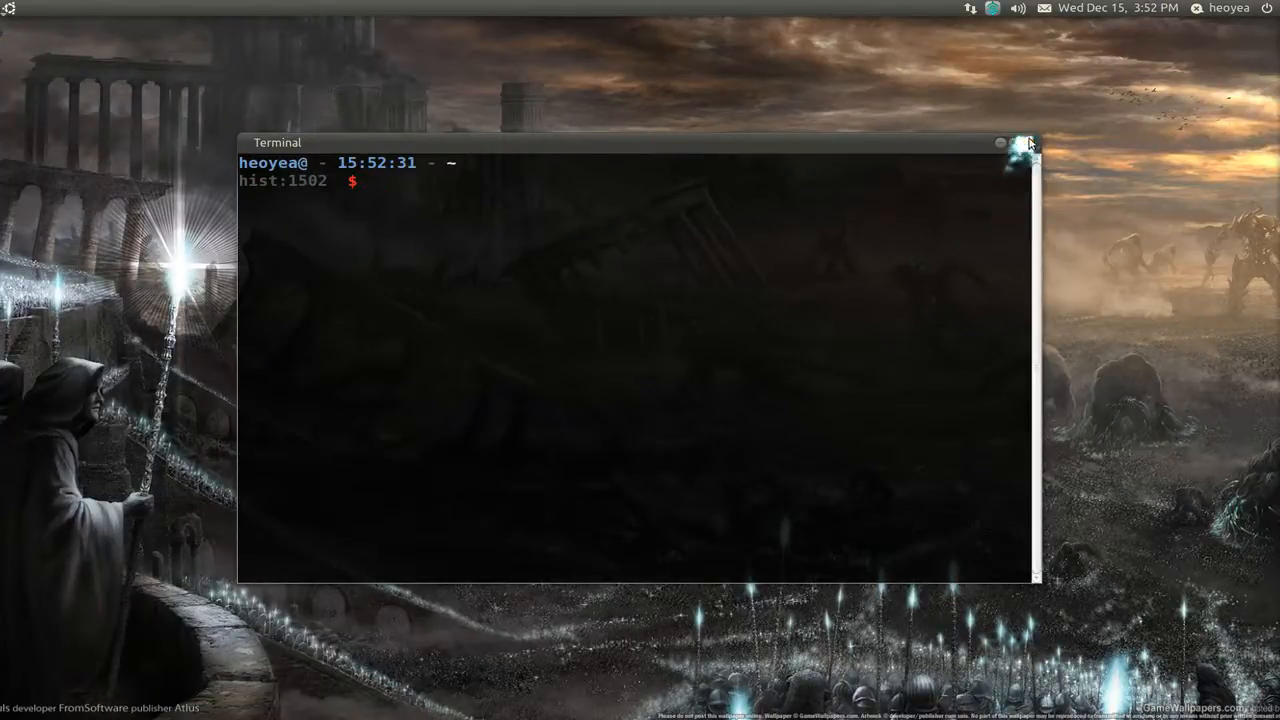
click(1026, 140)
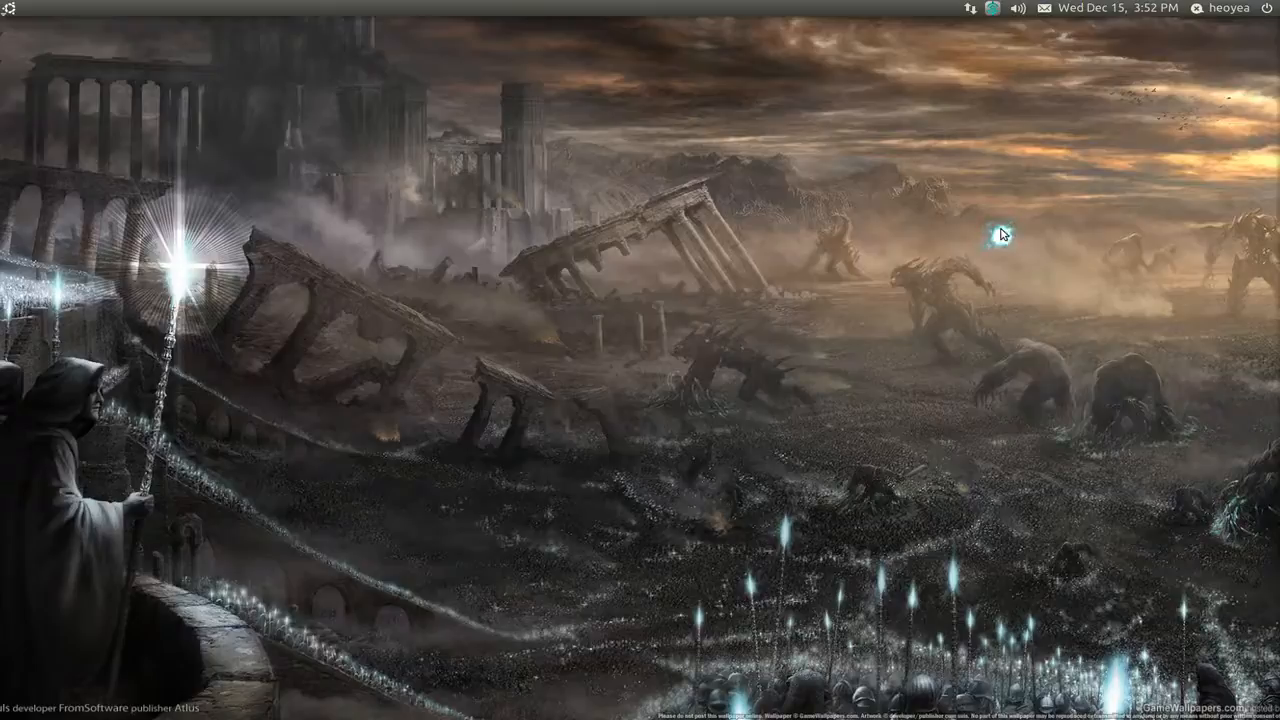
mouse_move(1004, 232)
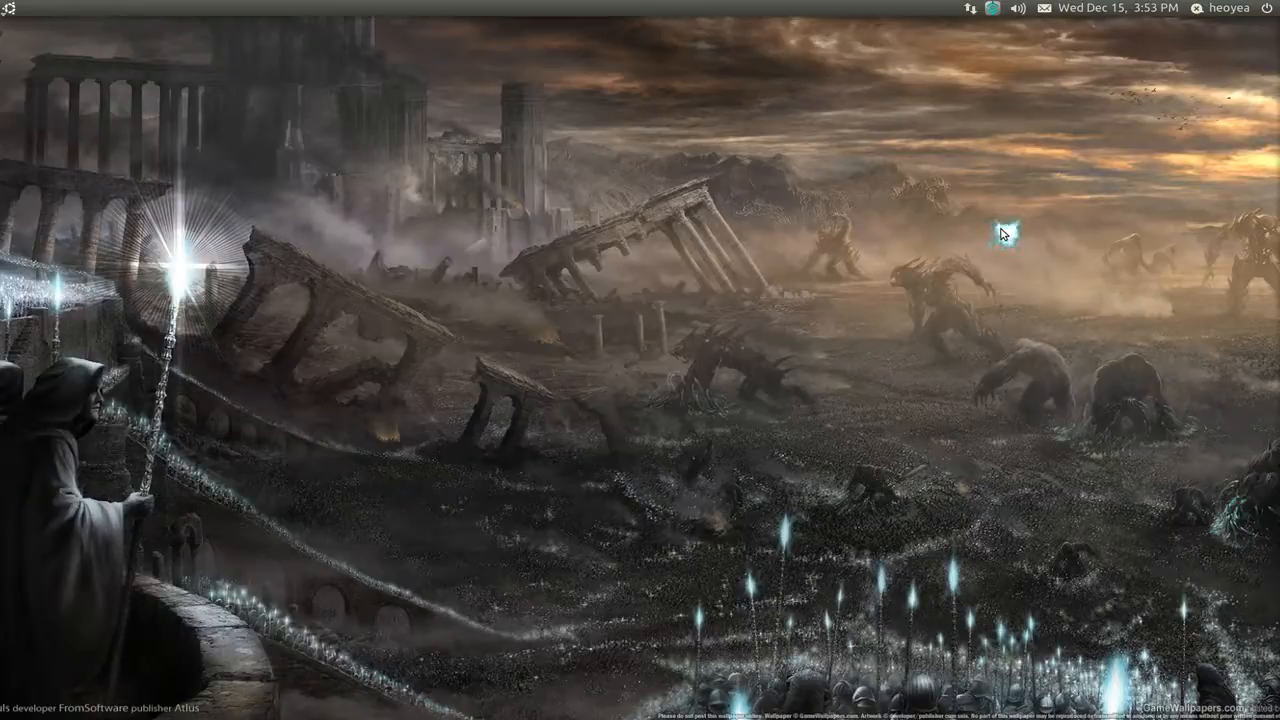
key(Super)
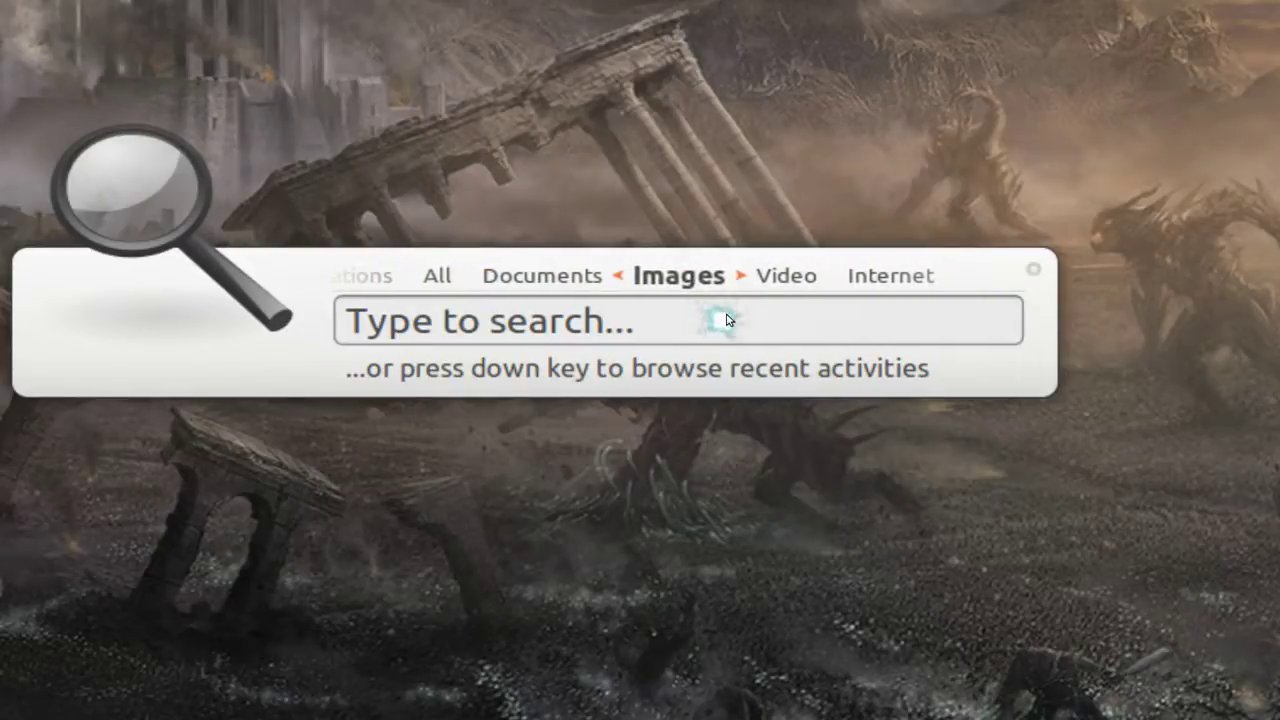
- Search a scanned jpeg name, then launch gedit and close its empty document
text(Scanned%20picture-49.jpeg)
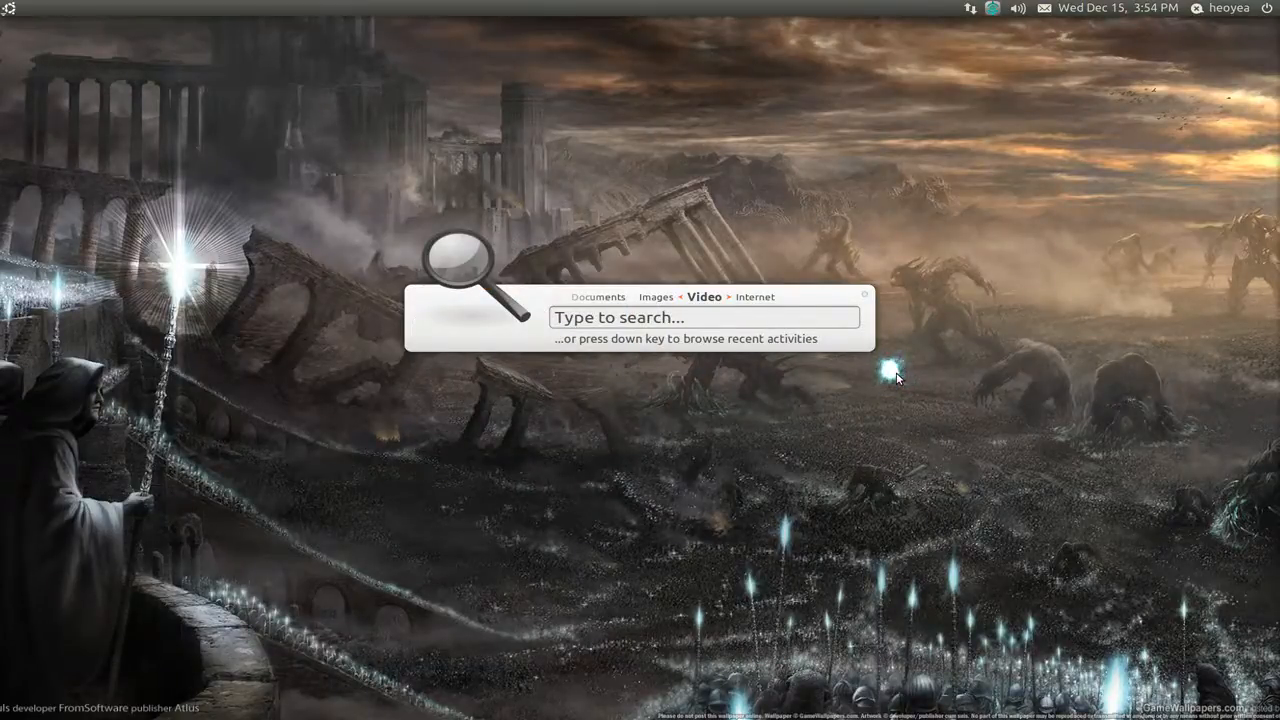
text(gedi)
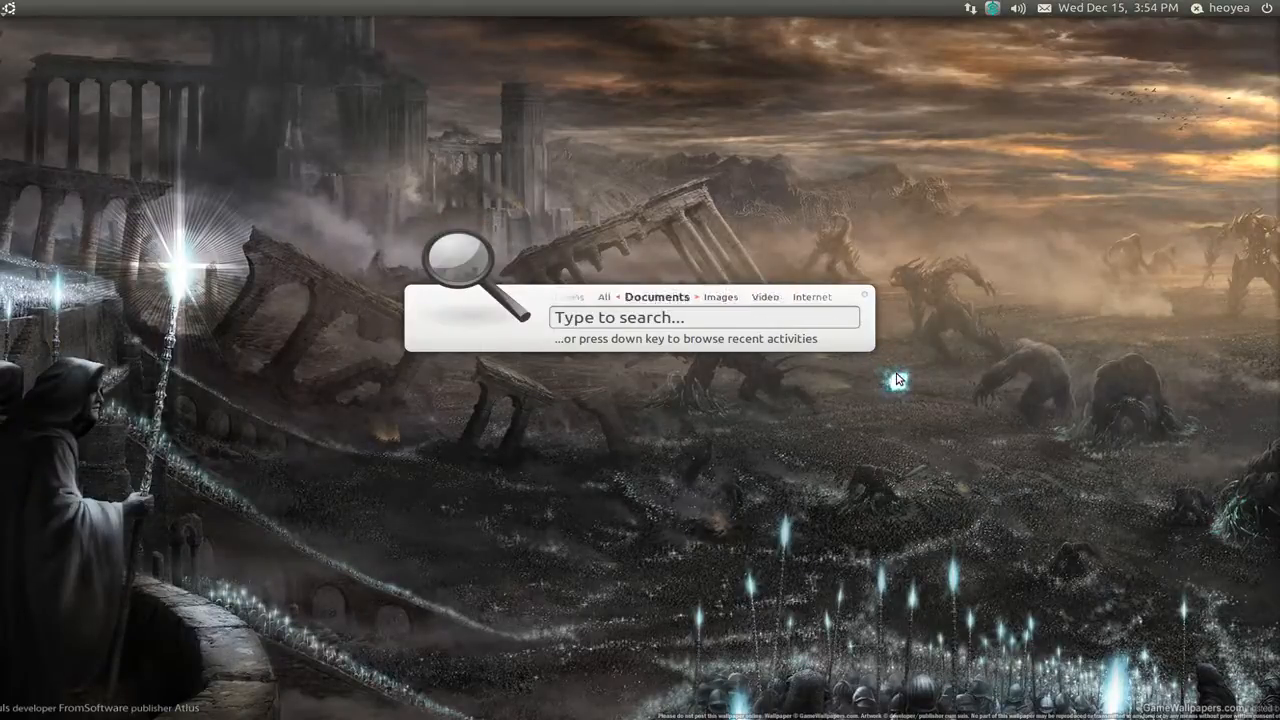
text(gedit)
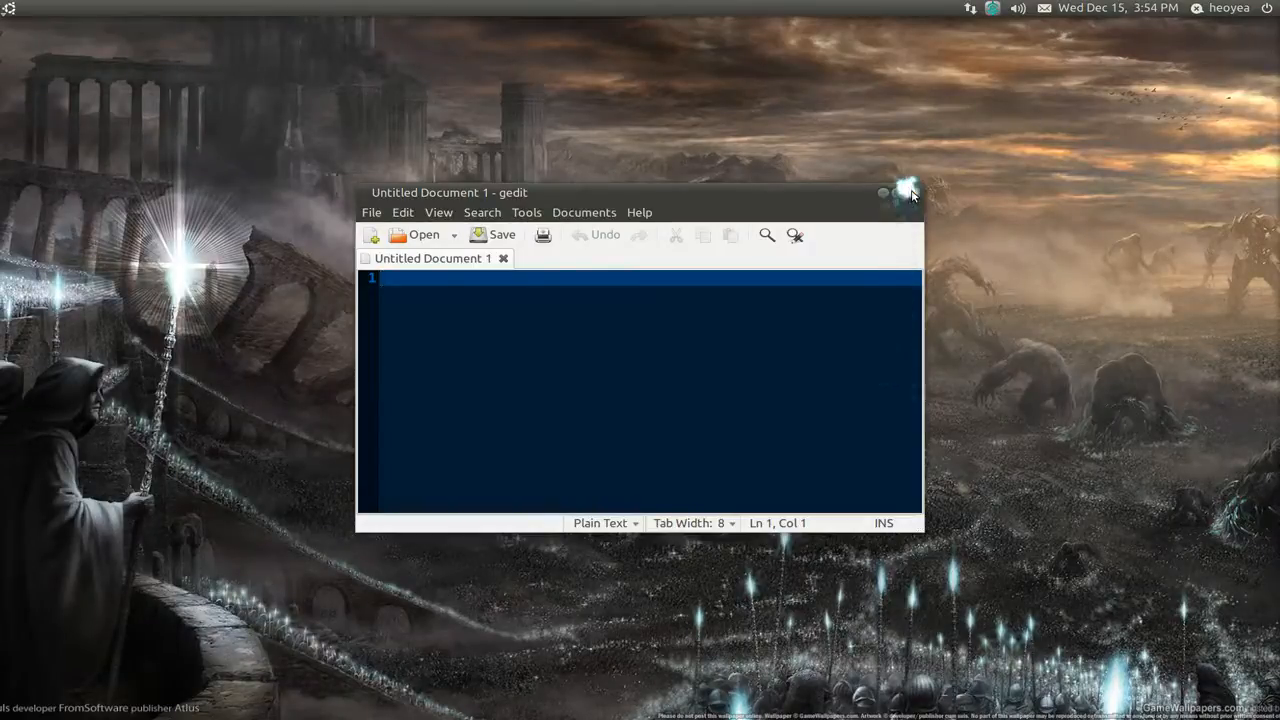
click(884, 192)
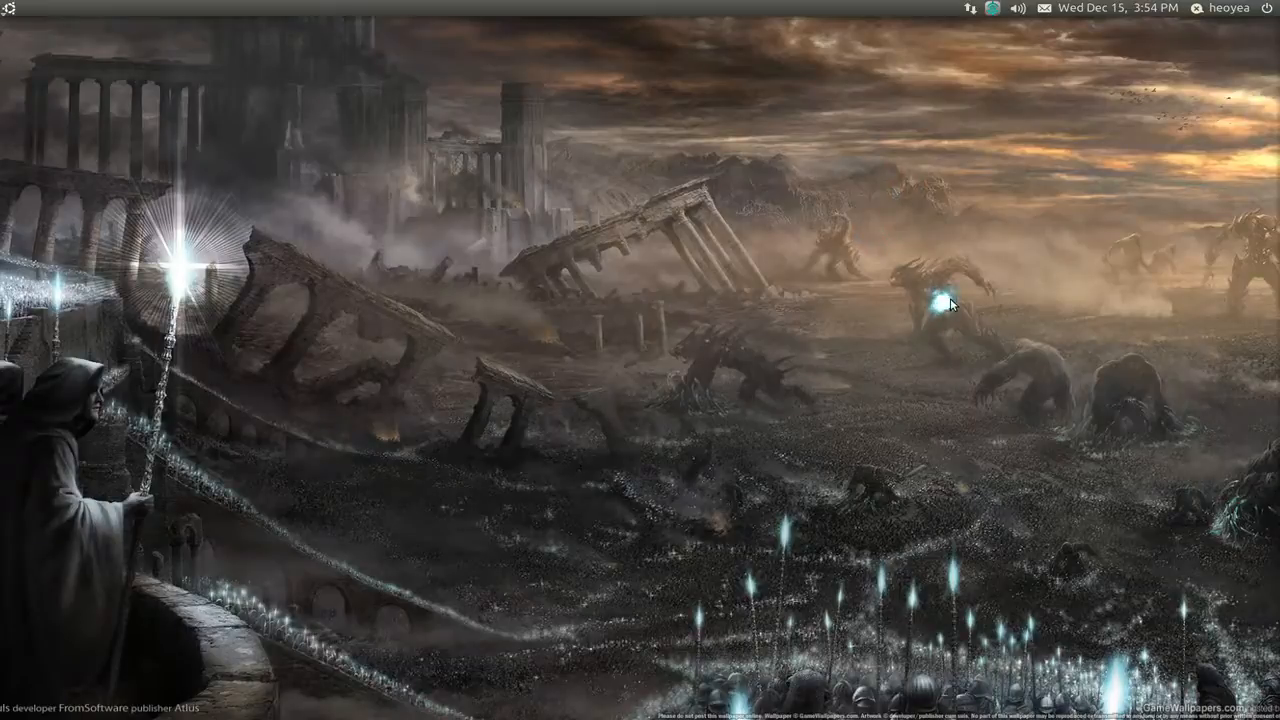
mouse_move(952, 304)
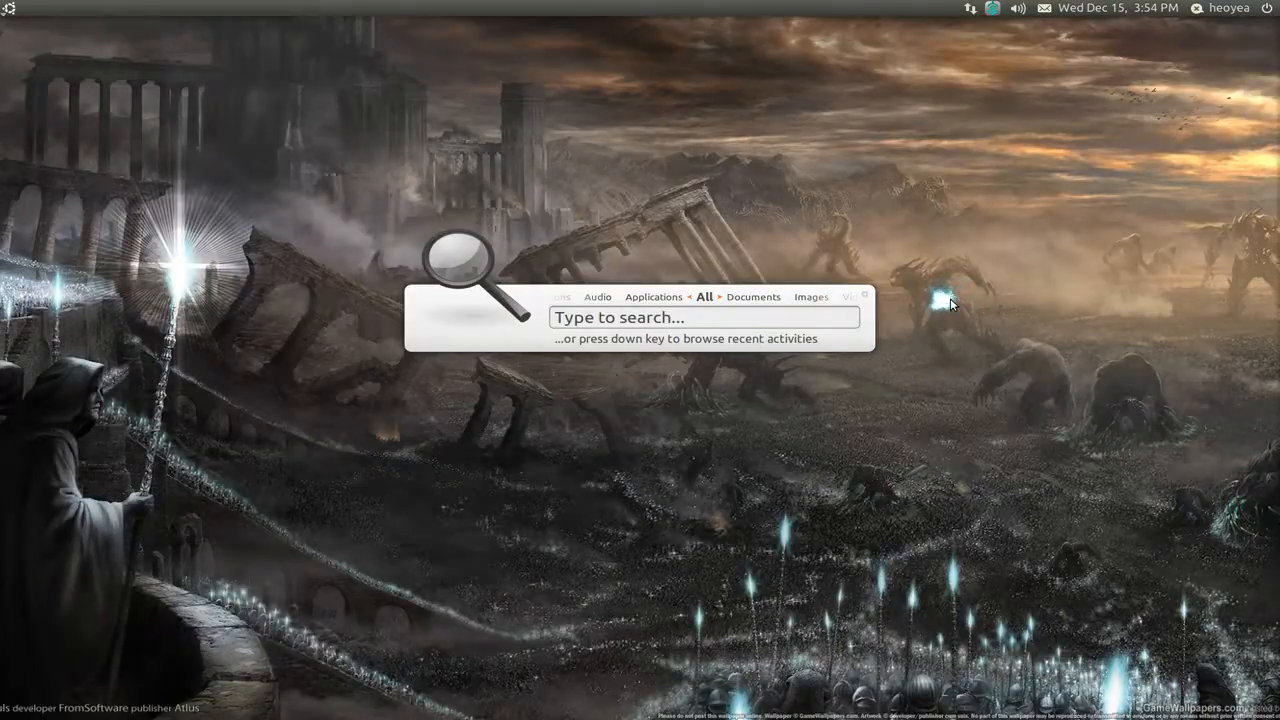
- Search 'gotb' and run the Locate action on it
text(gotbletu)
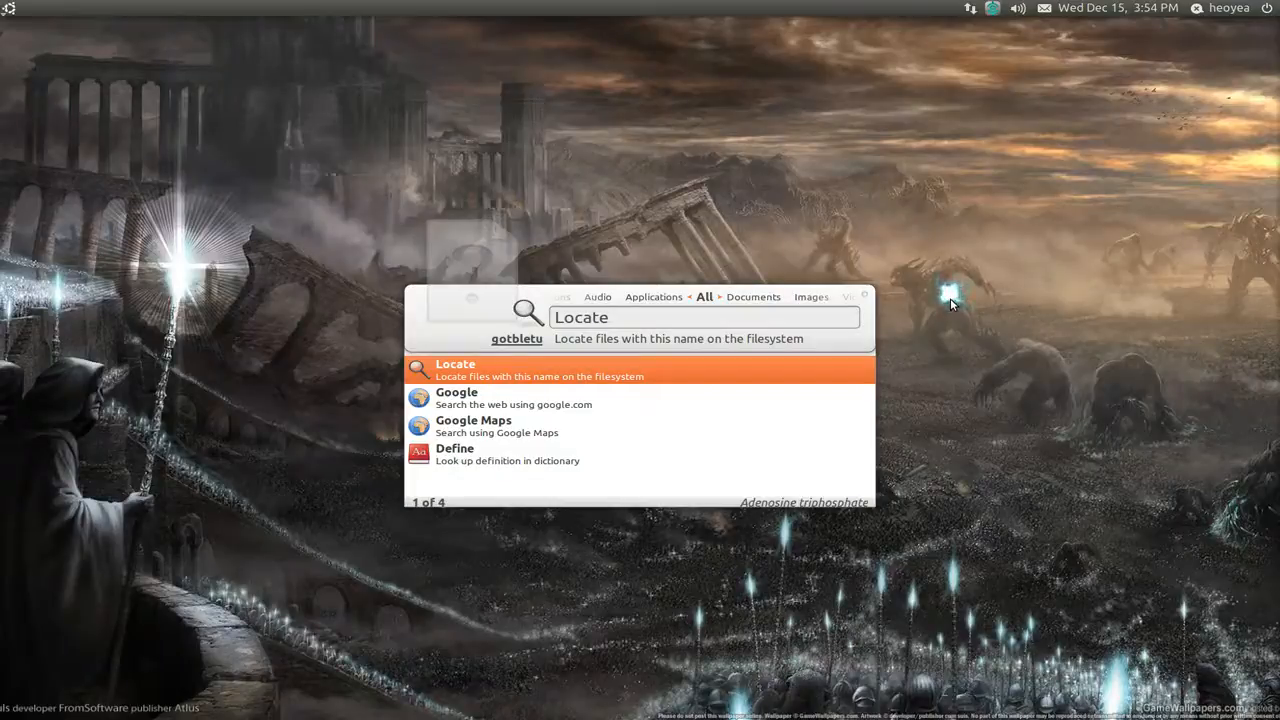
key(Down)
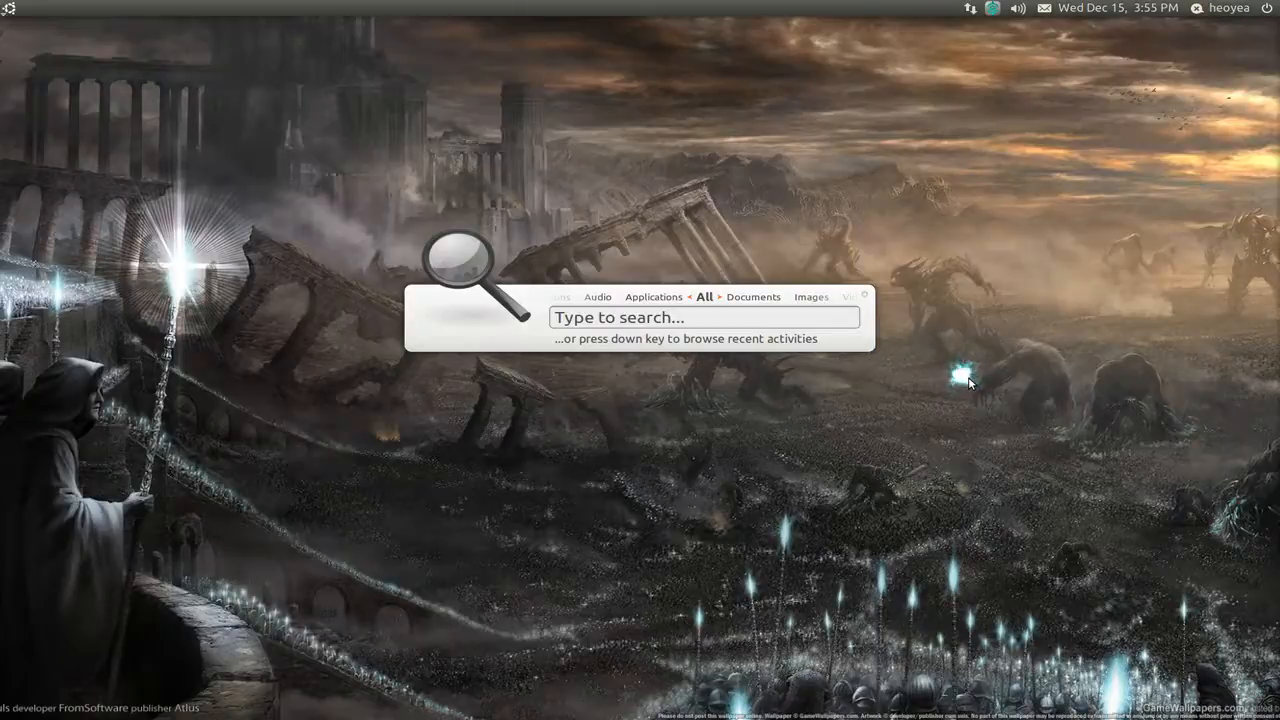
- Search 'Bubba Sparxxx - Heat It Up.mp3' and open the track with Rhythmbox
text(Bubba Sparxxx - Heat It Up.mp3)
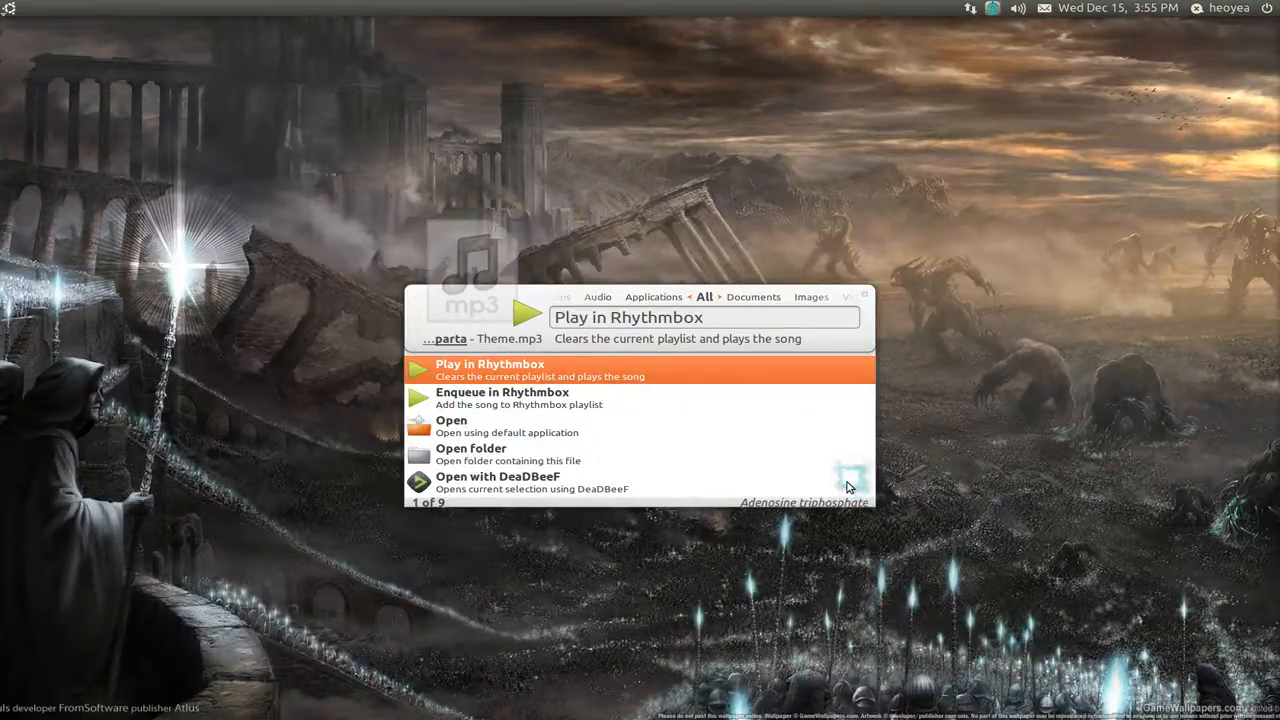
key(Down)
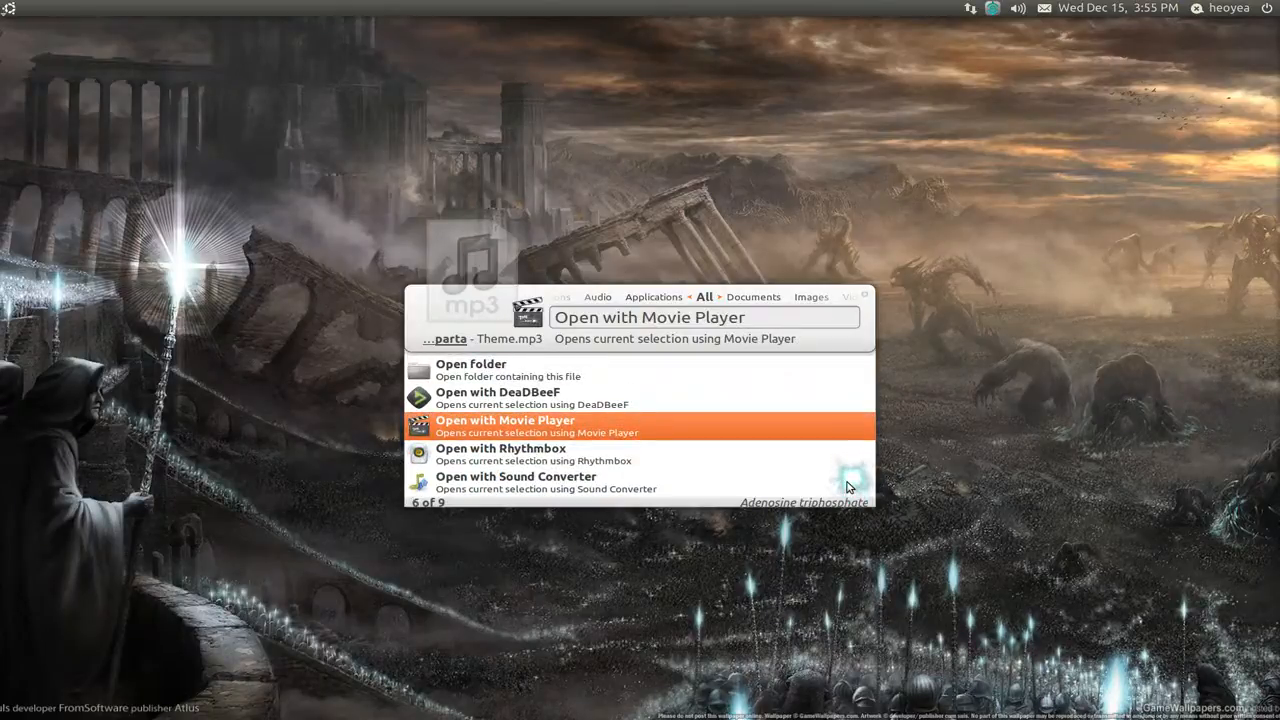
key(Down)
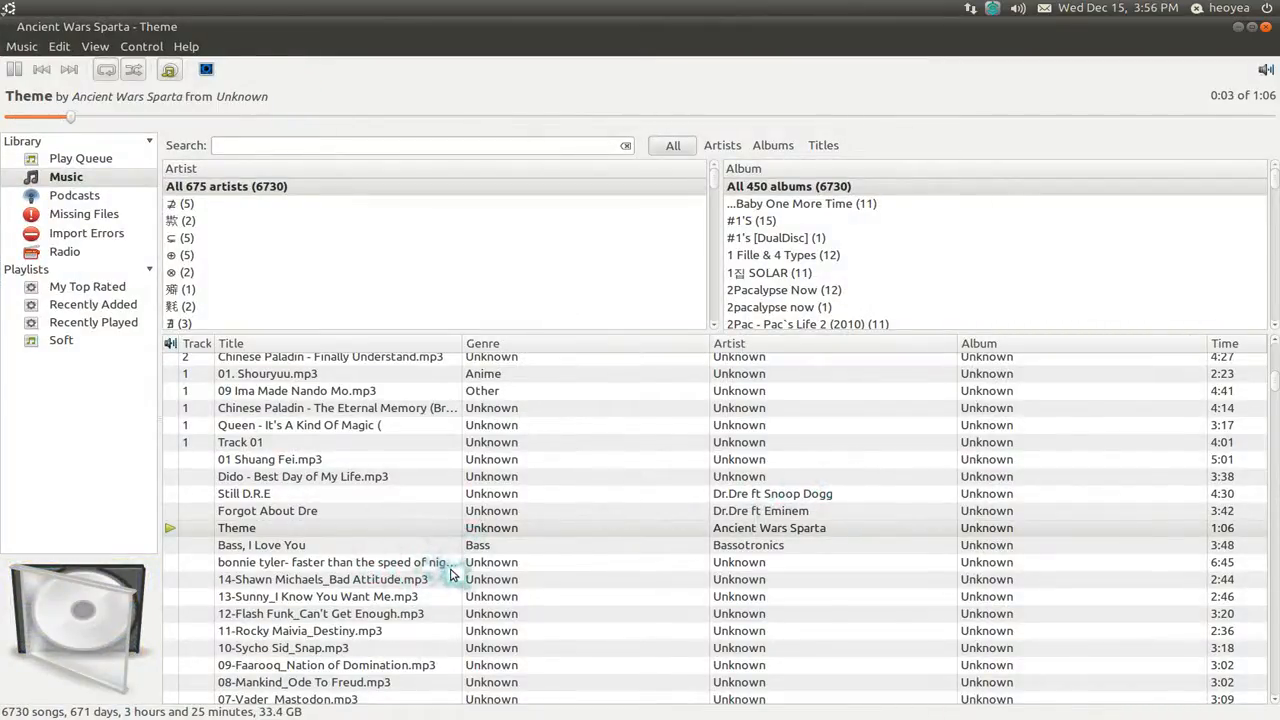
- Pause the playing Theme track in Rhythmbox
click(16, 70)
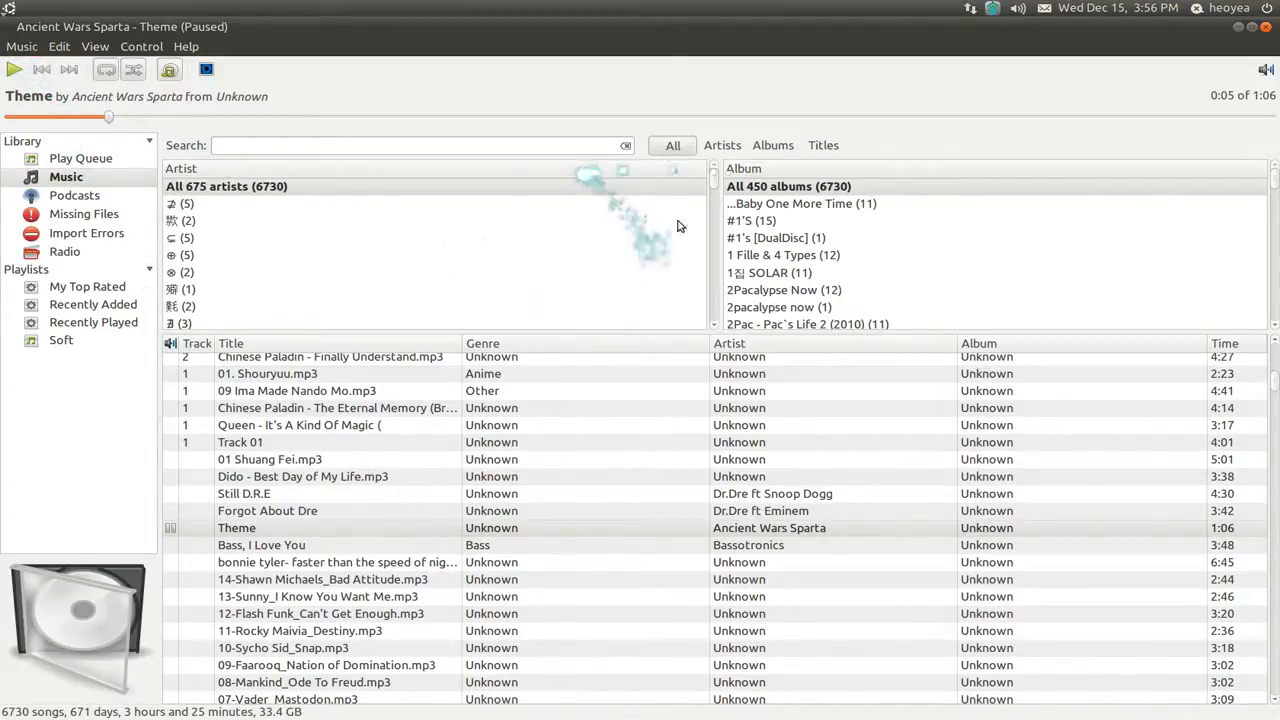
mouse_move(608, 282)
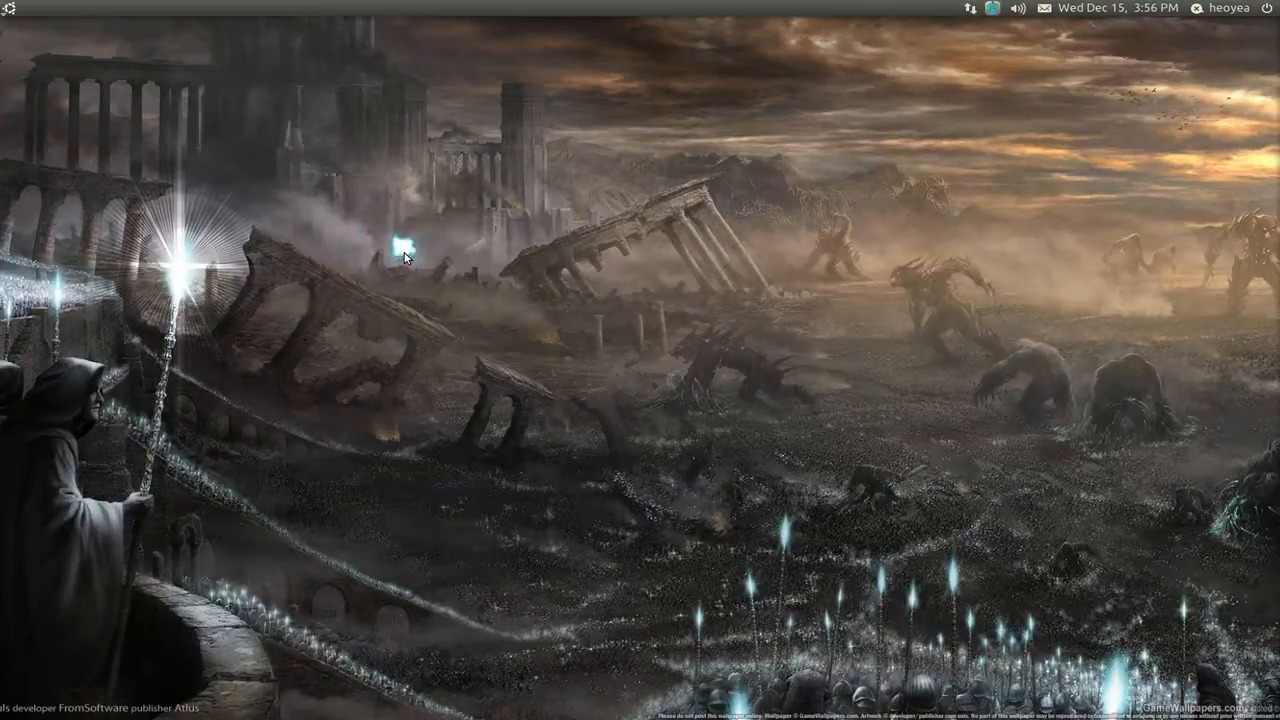
mouse_move(950, 90)
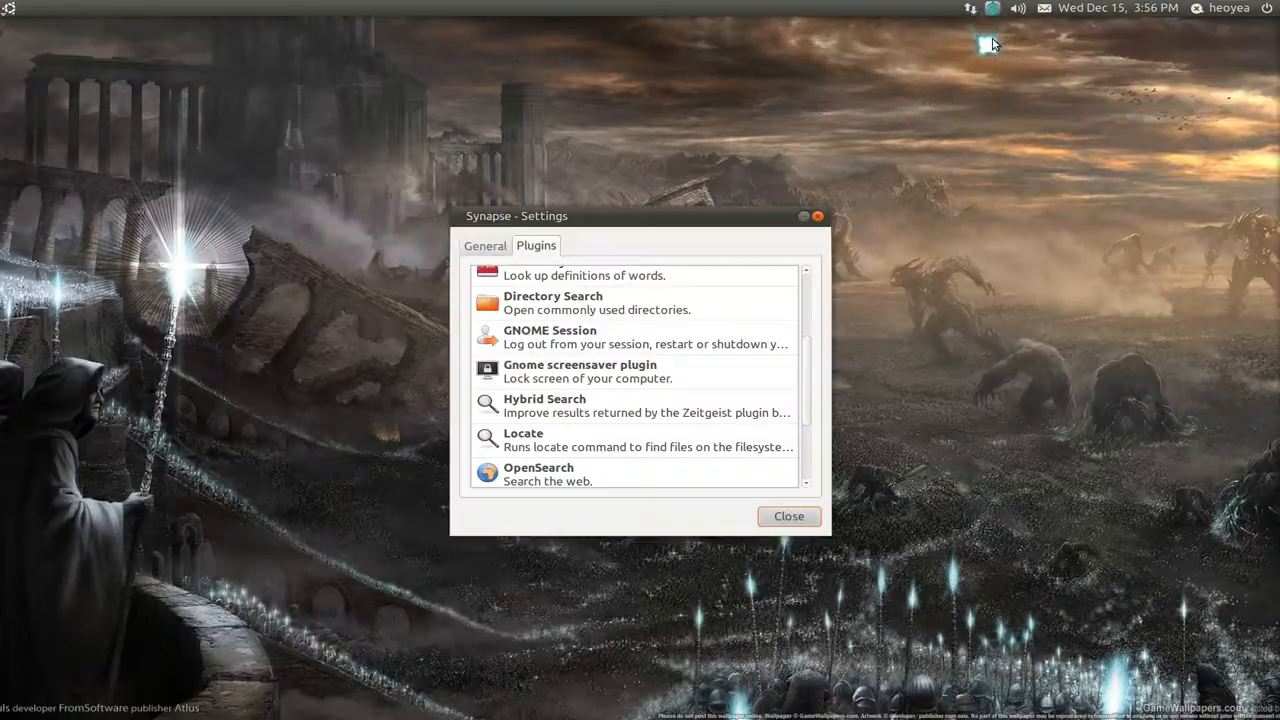
- In Synapse Preferences, try the Mini theme, then choose Virgilio and close settings
click(484, 244)
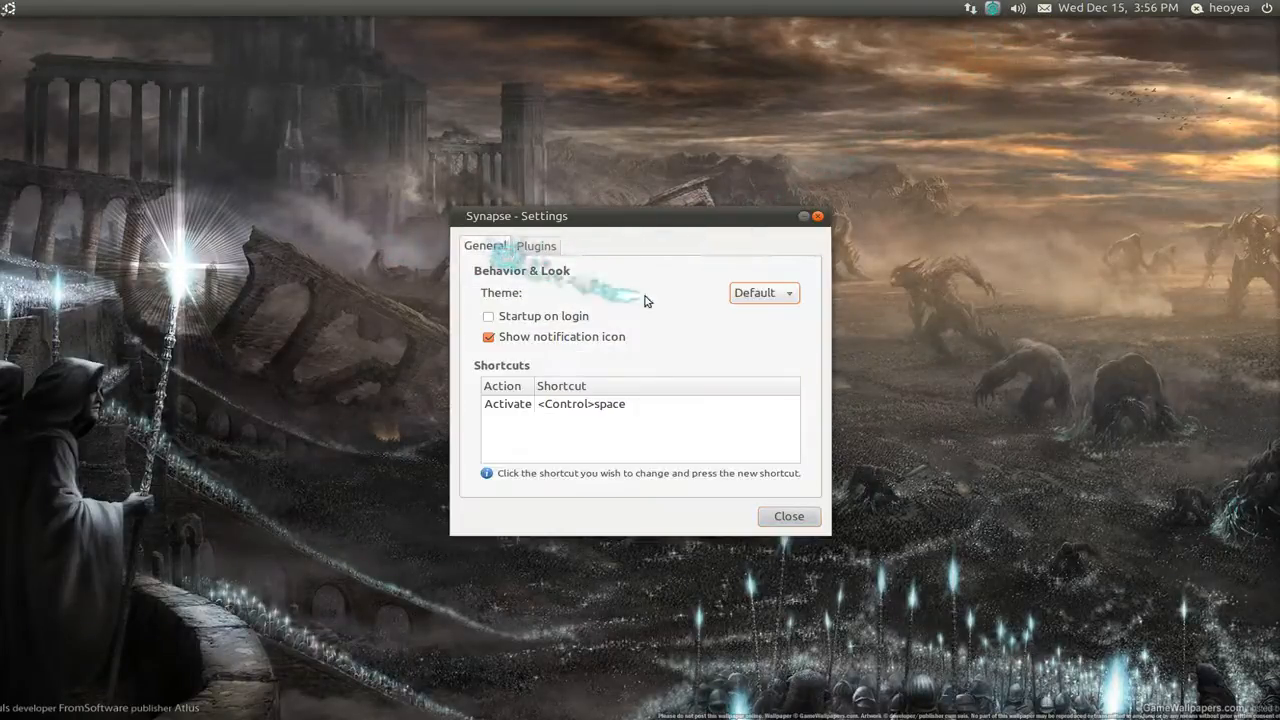
mouse_move(778, 308)
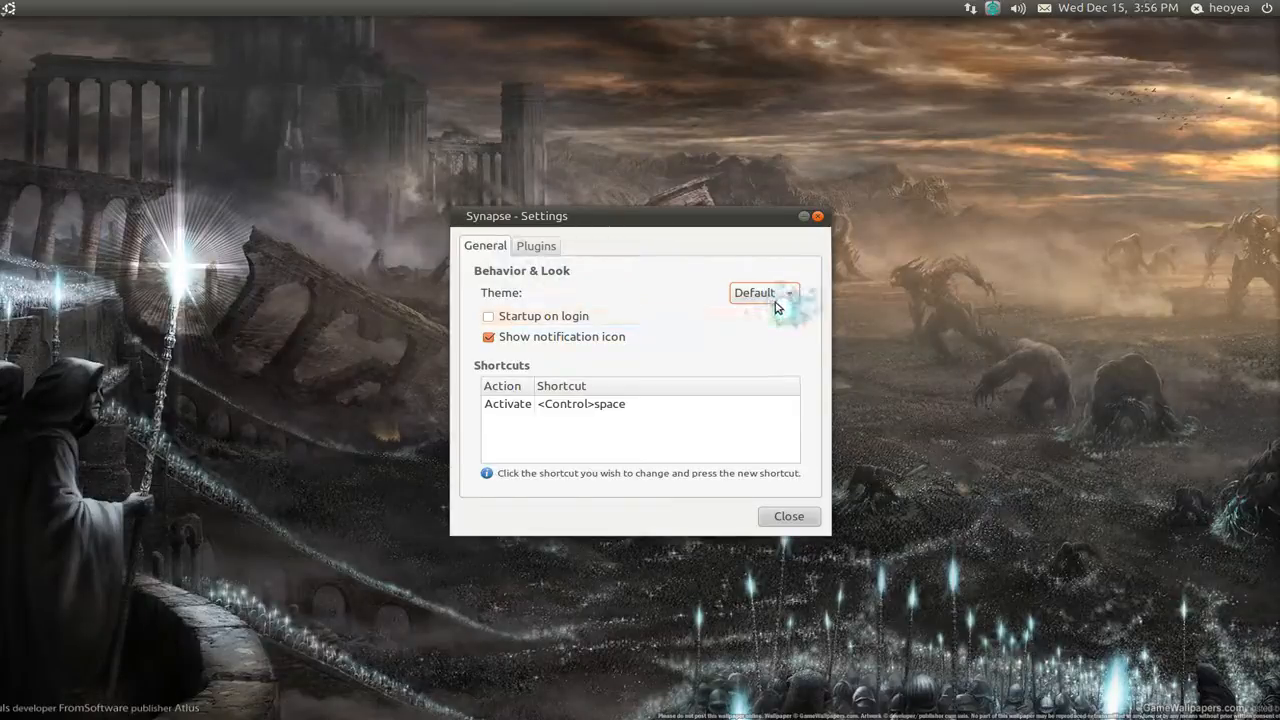
click(762, 292)
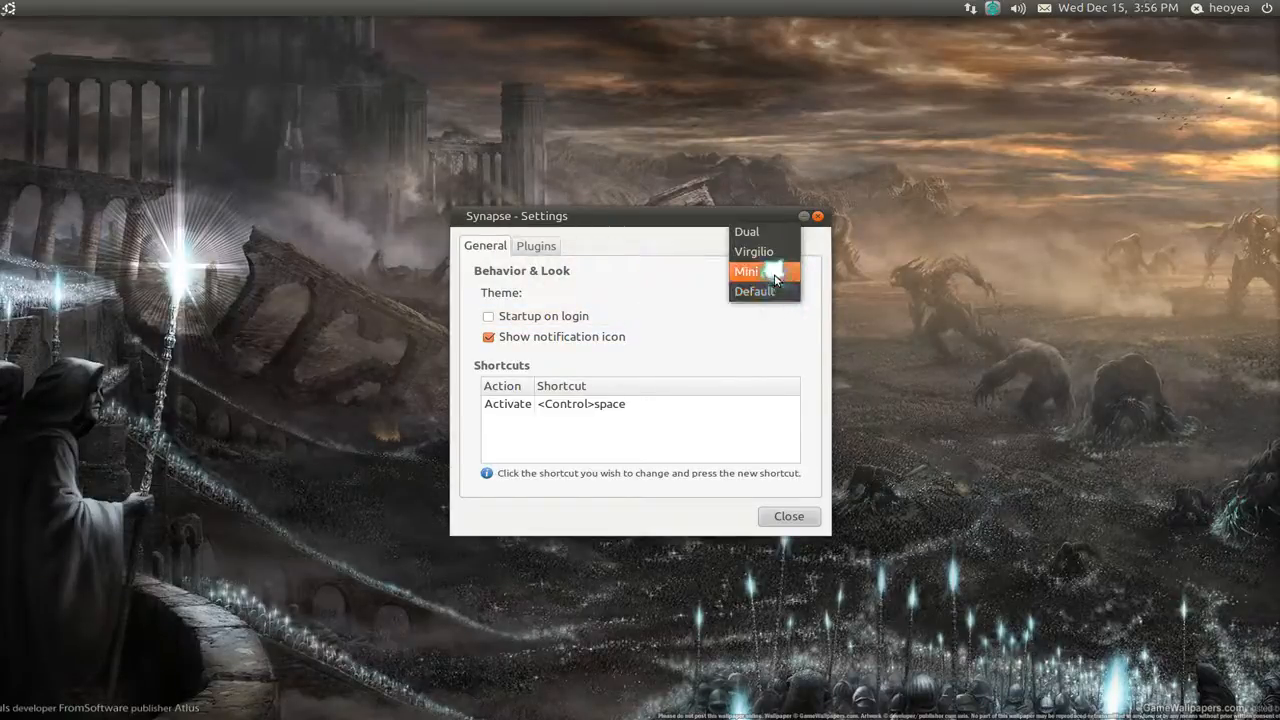
click(764, 292)
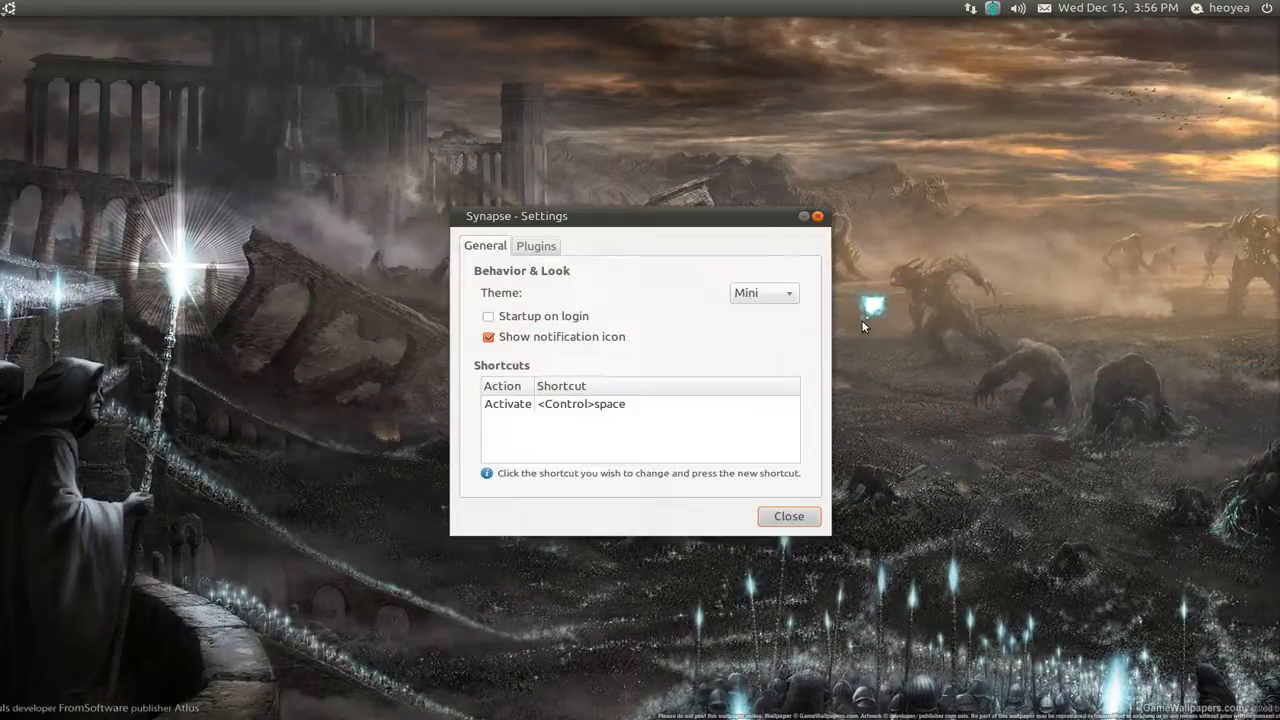
click(764, 292)
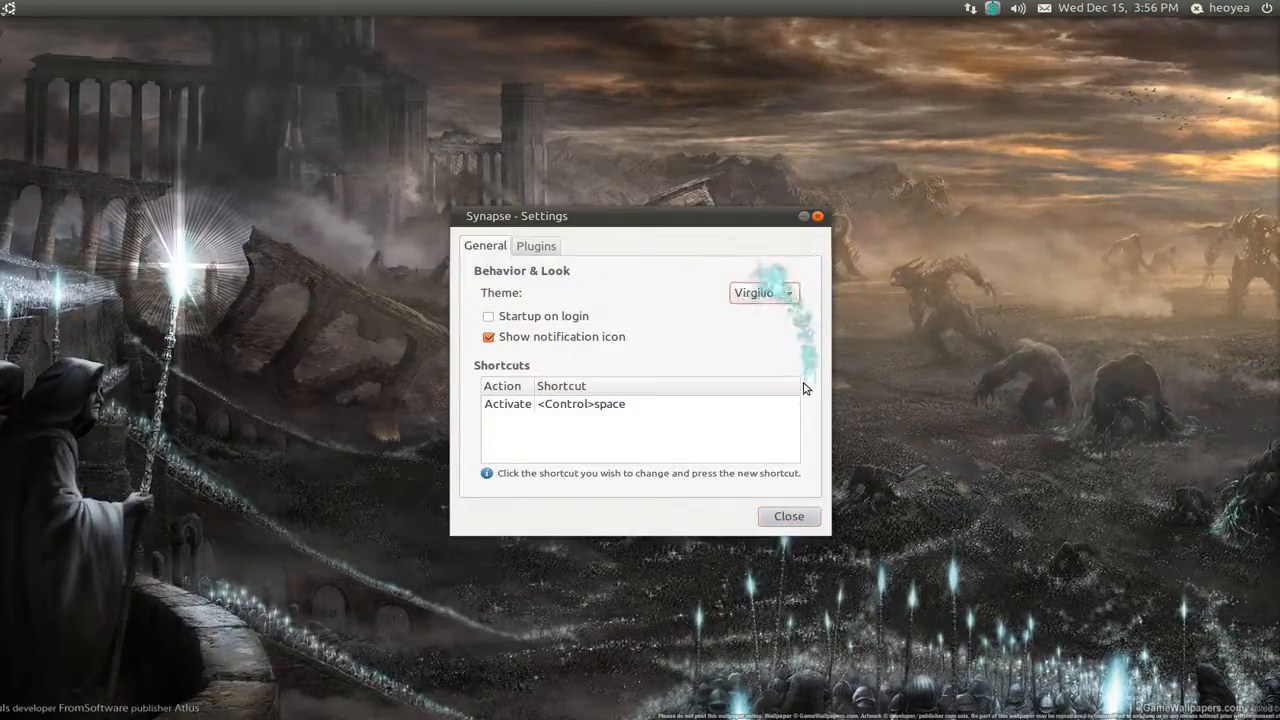
mouse_move(808, 418)
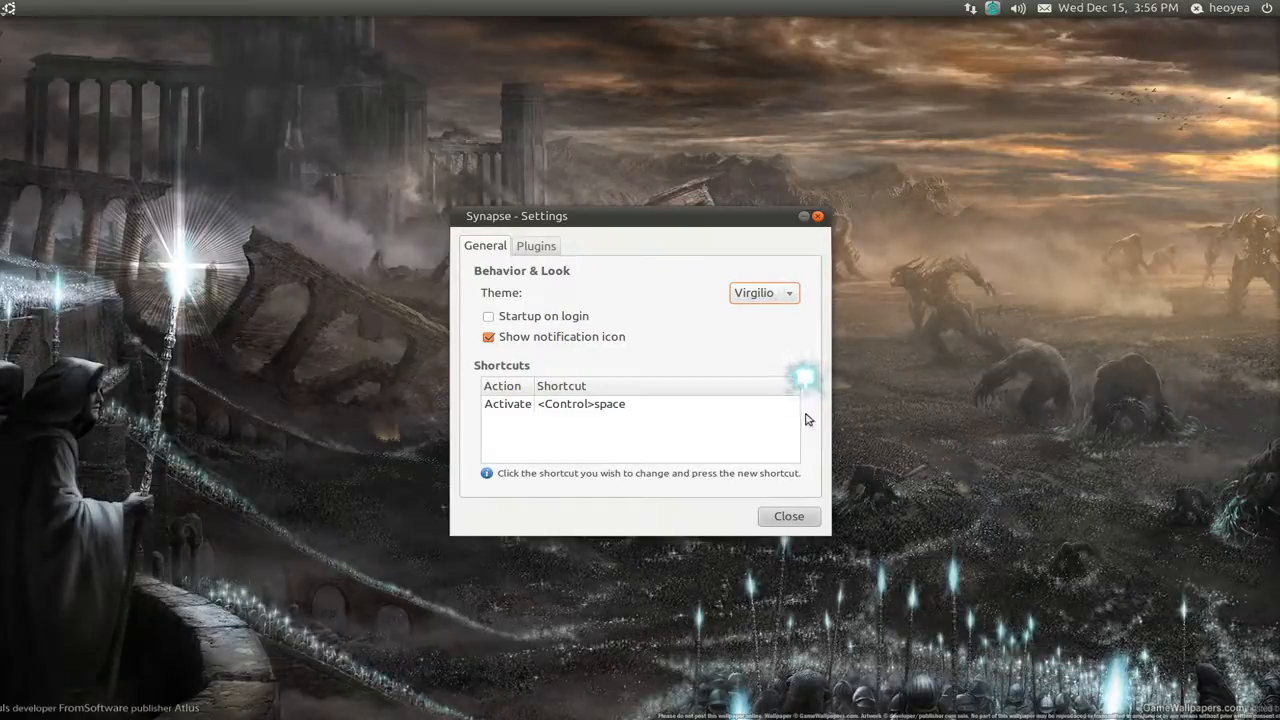
click(788, 516)
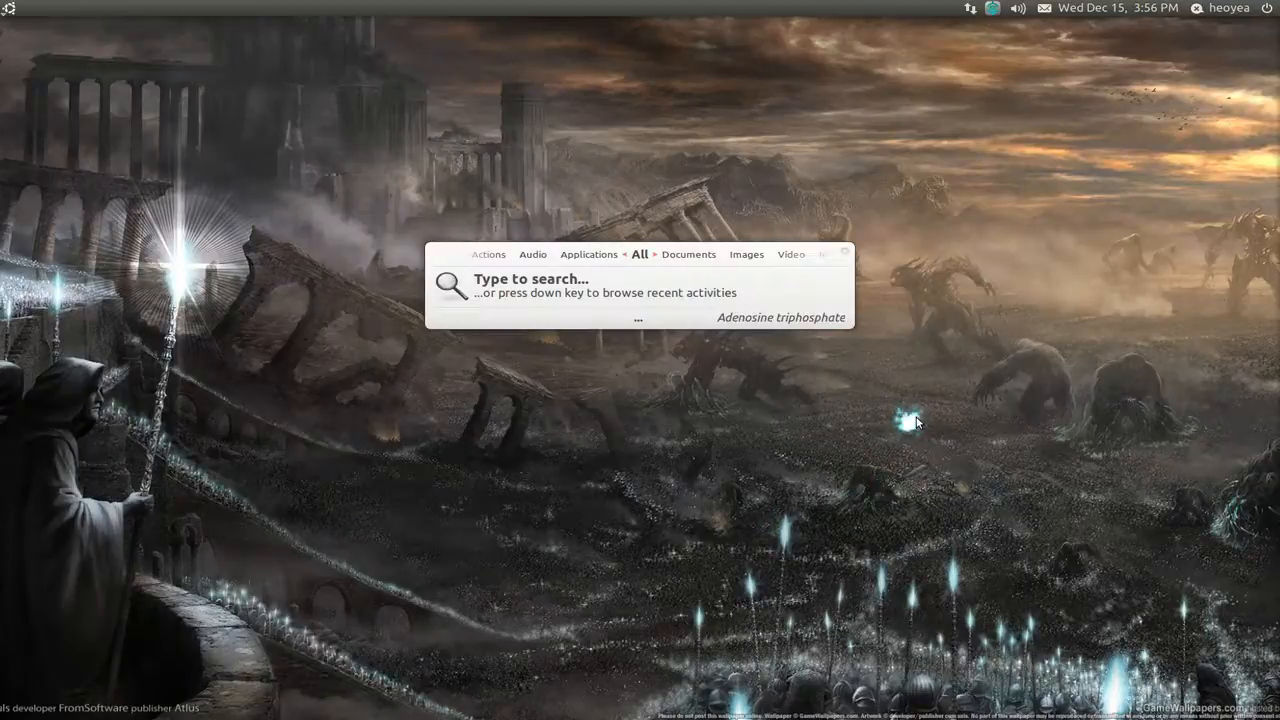
- Search 'gedi' in the Virgilio look, then switch the theme to Dual and close settings
text(gedi)
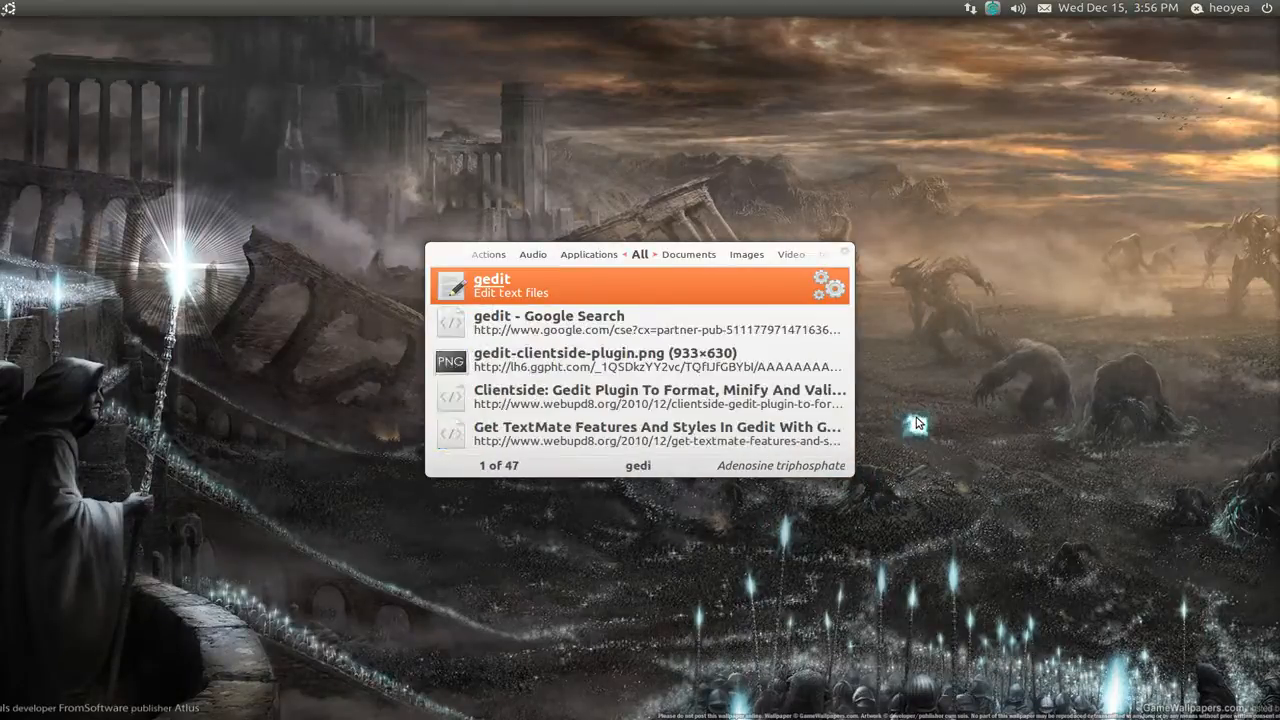
mouse_move(922, 420)
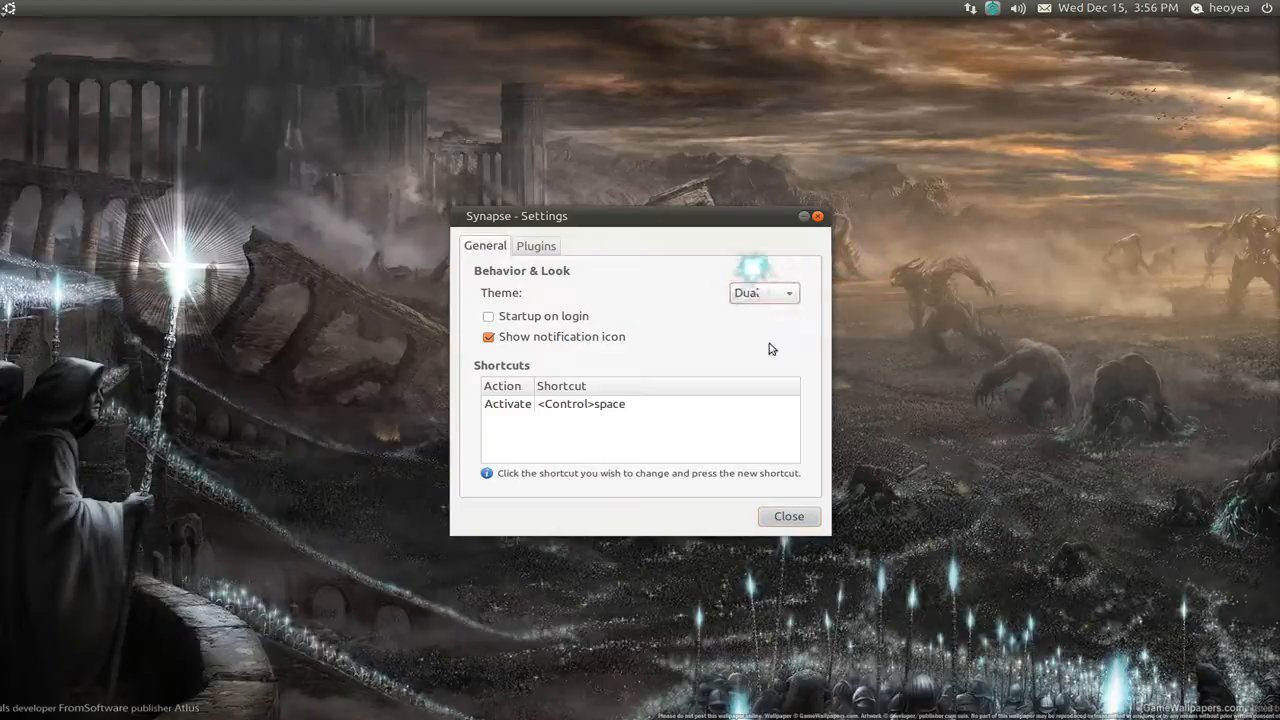
click(788, 516)
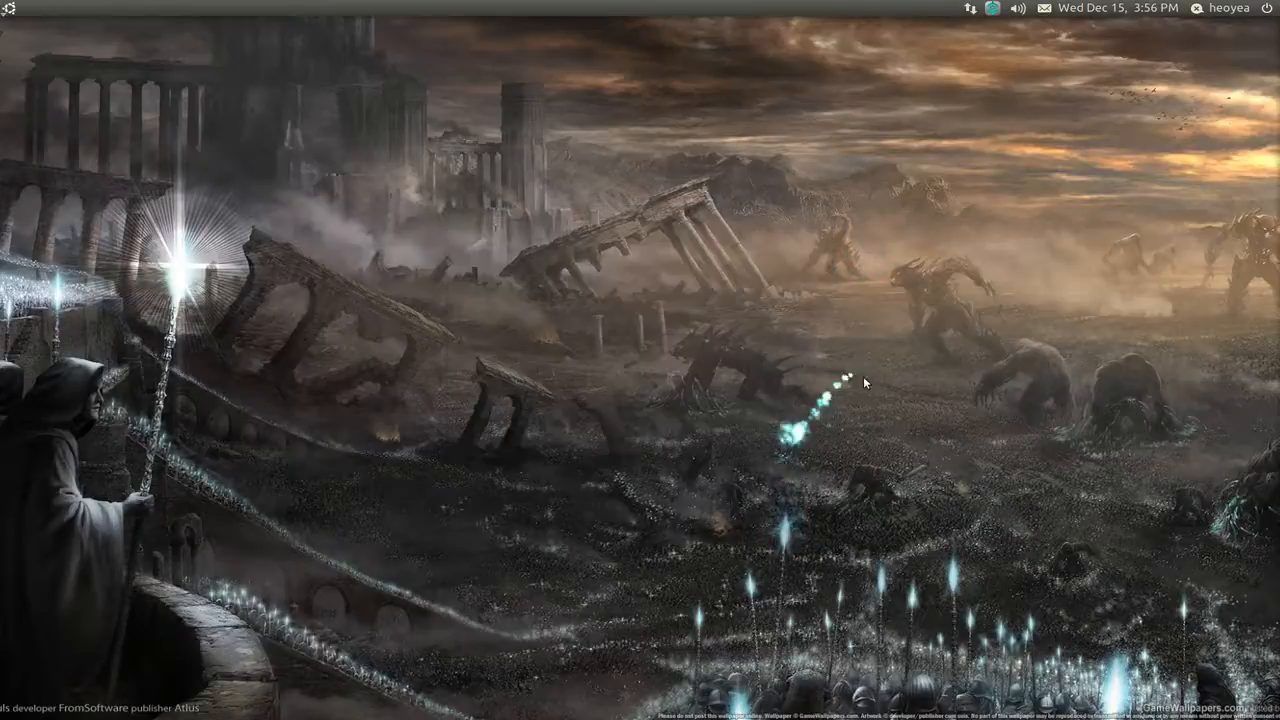
- Search 'gedit', dismiss the launcher and its options menu, then summon it again
text(gedit)
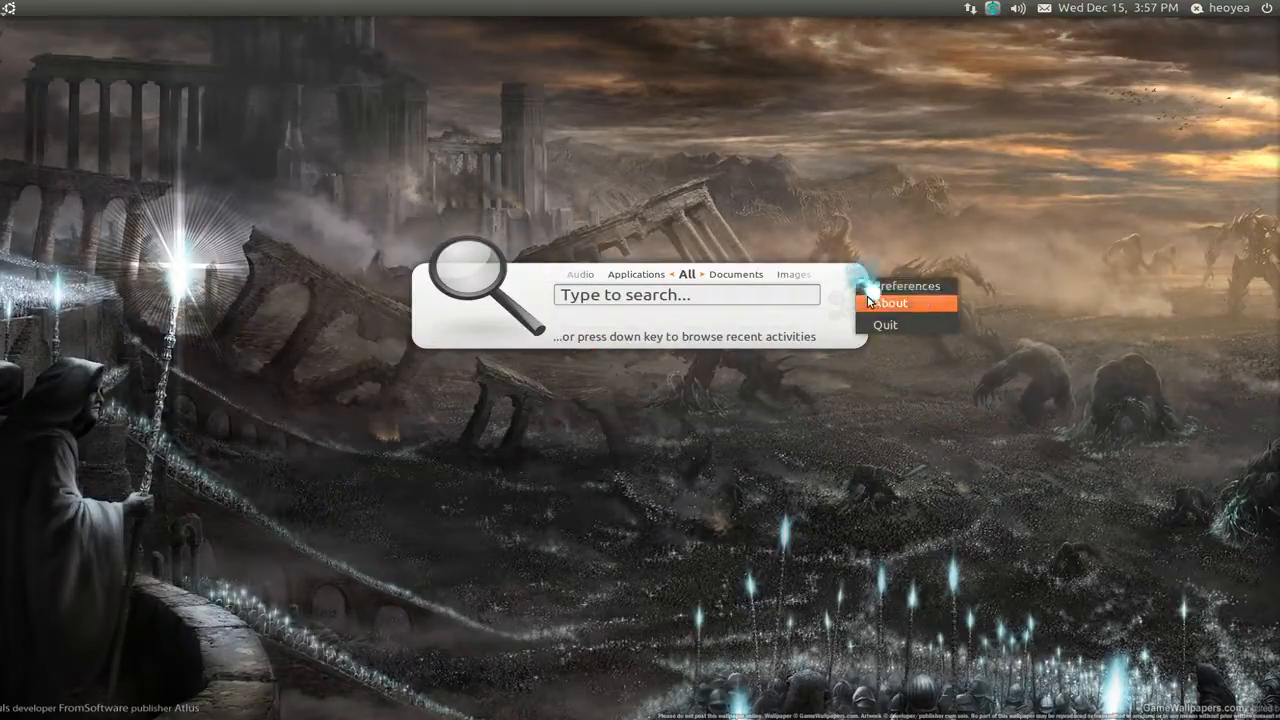
click(910, 284)
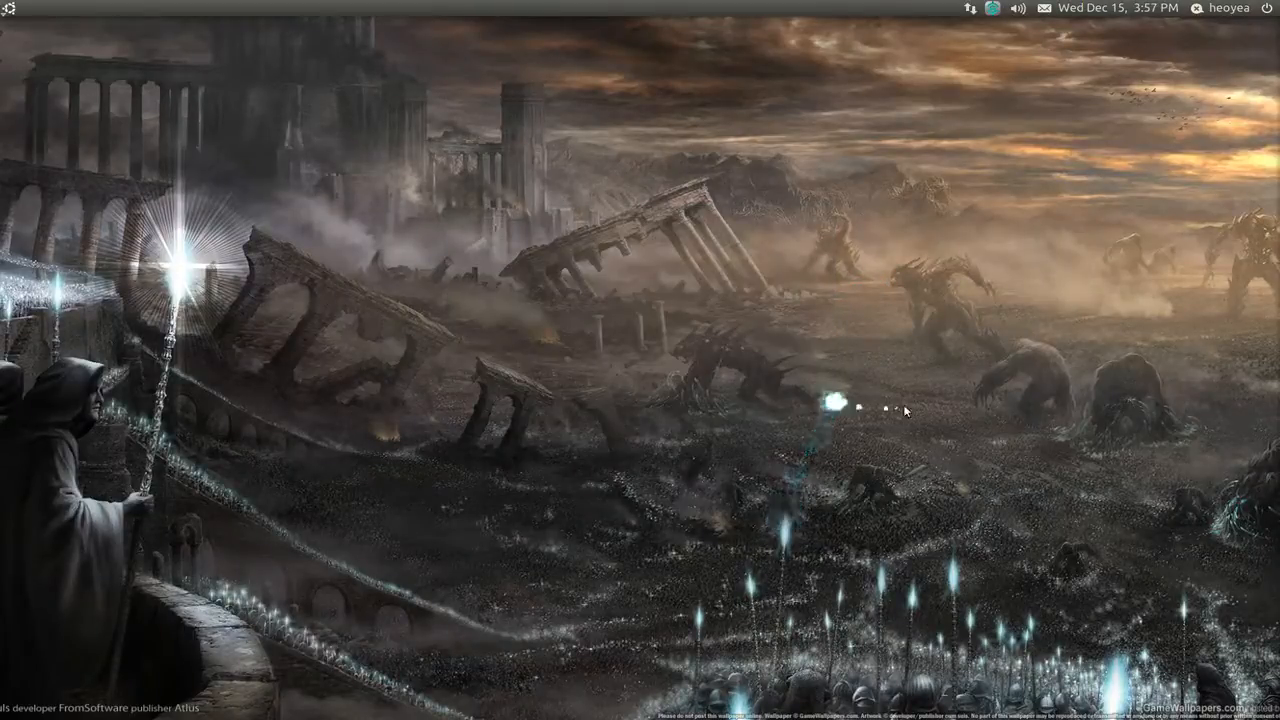
key(super)
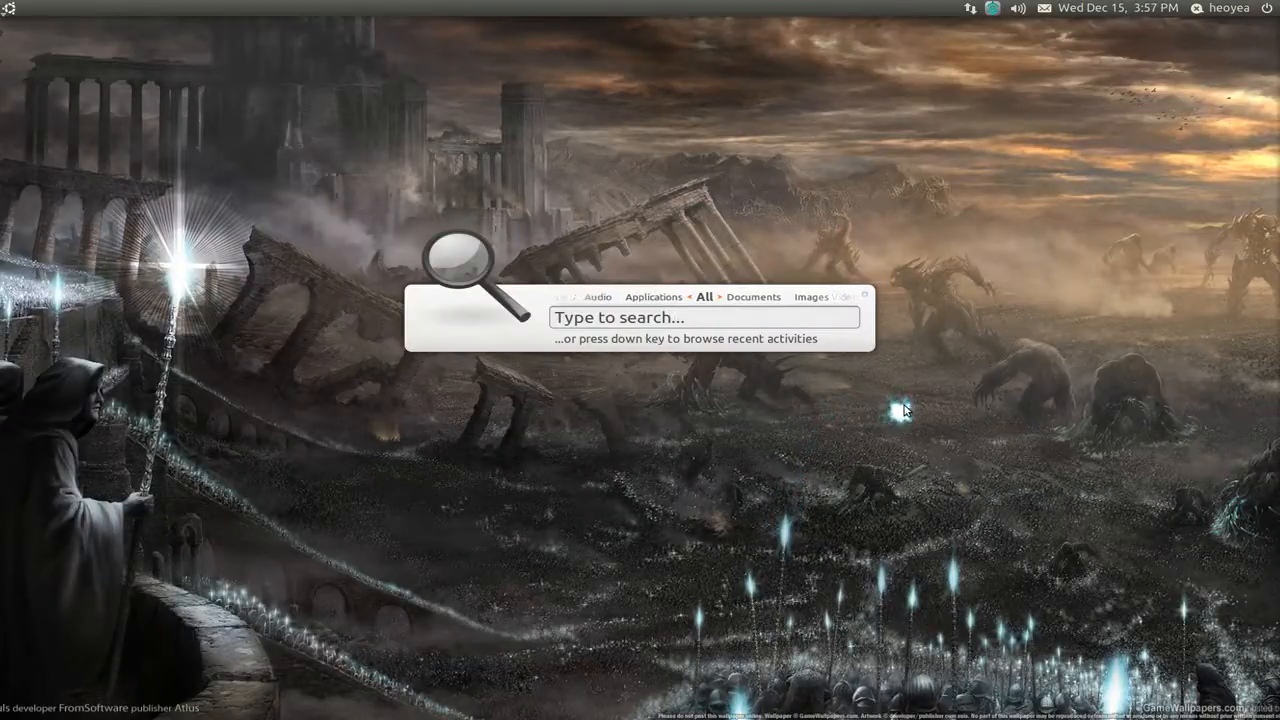
- Search 'gedit' in the Dual-themed launcher
text(gedit)
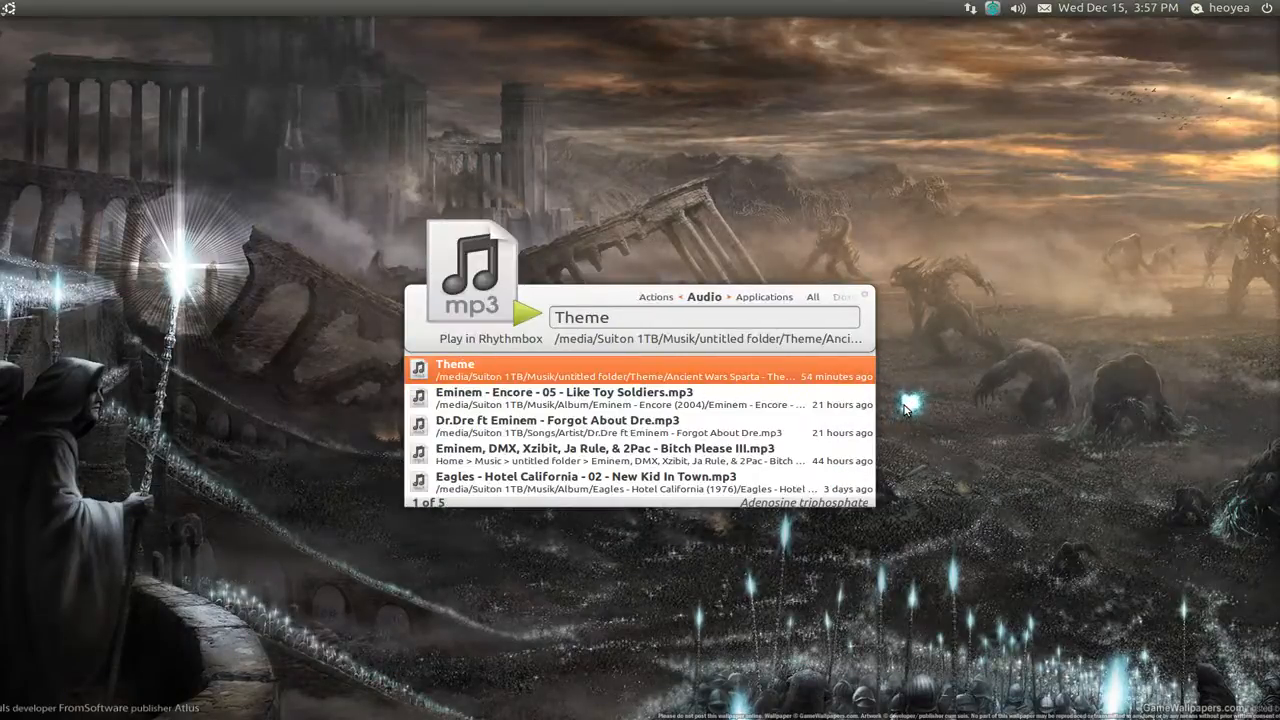
mouse_move(684, 308)
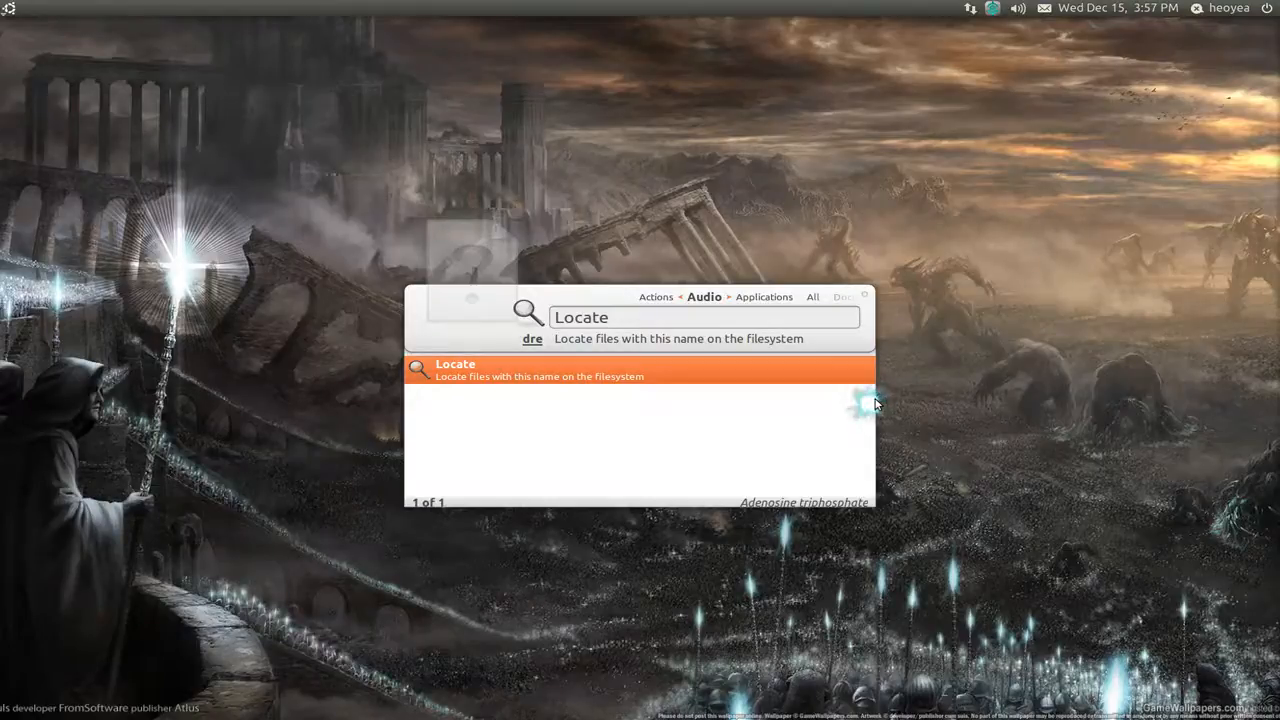
- Locate files matching 'dre', then search 'crayon_dreams.ogg'
text(dre)
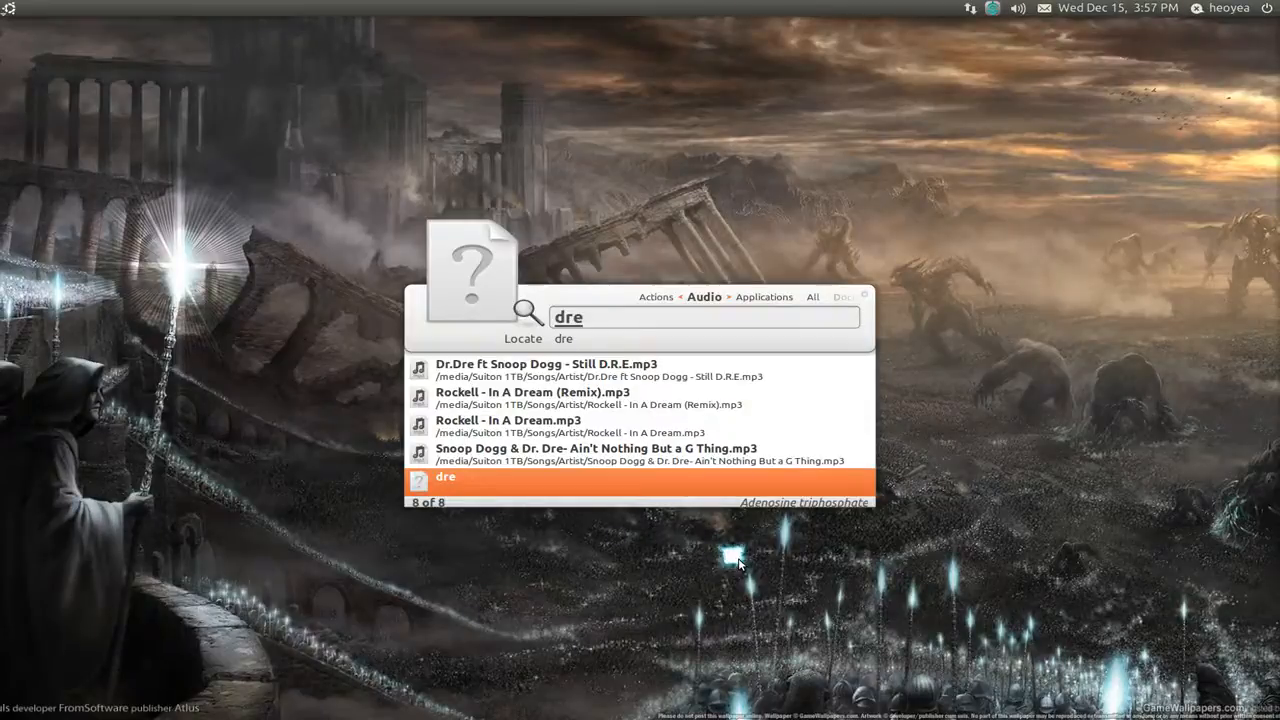
text(crayon_dreams.ogg)
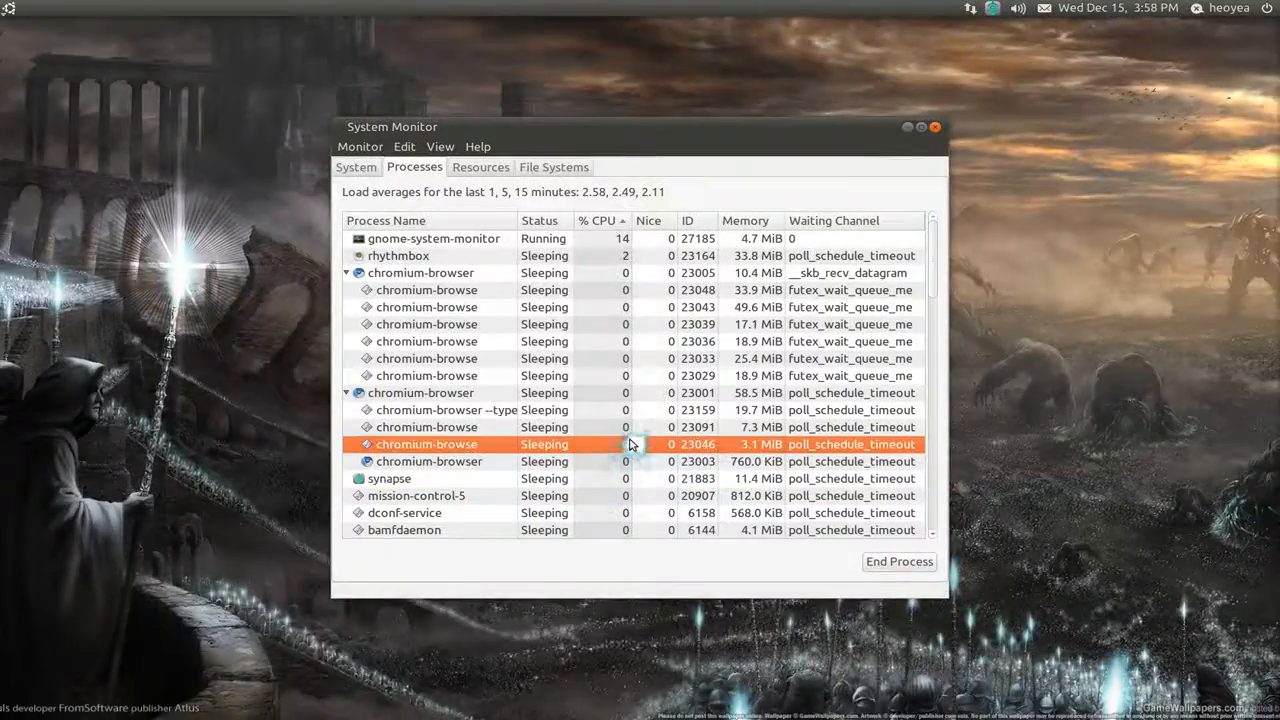
- Search 'zei', then close System Monitor after checking synapse's memory use
text(zei)
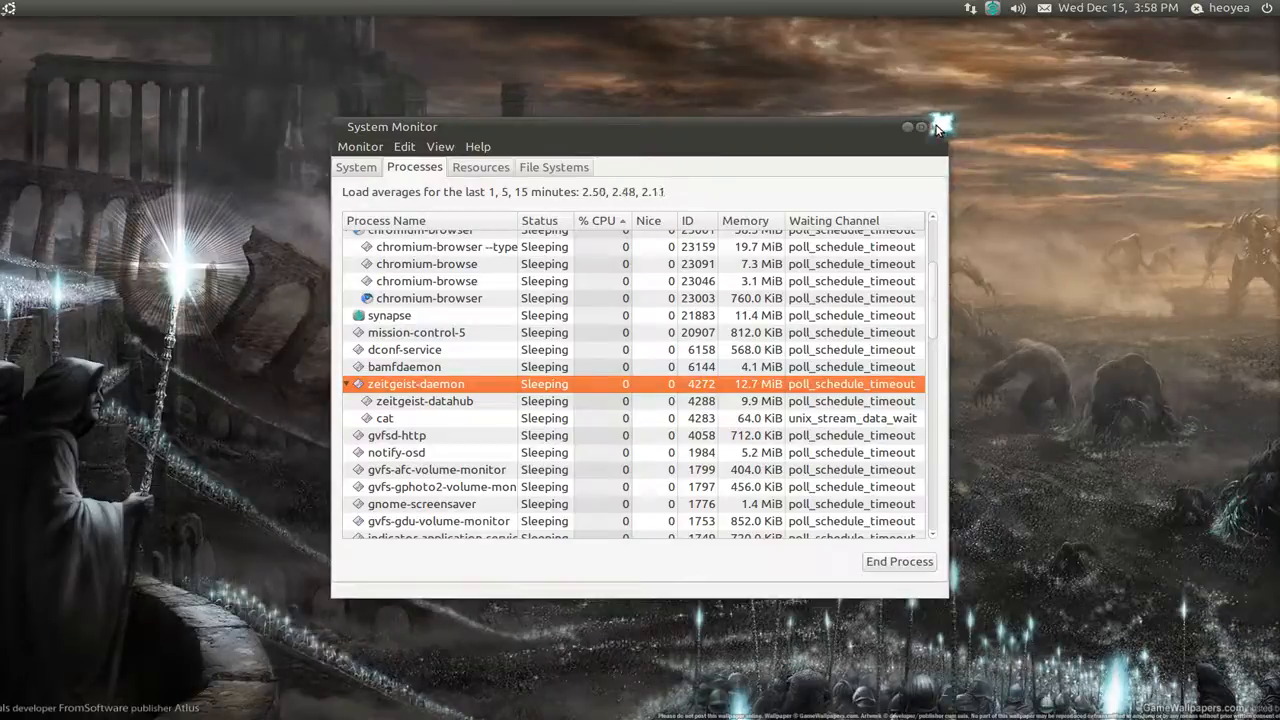
click(936, 124)
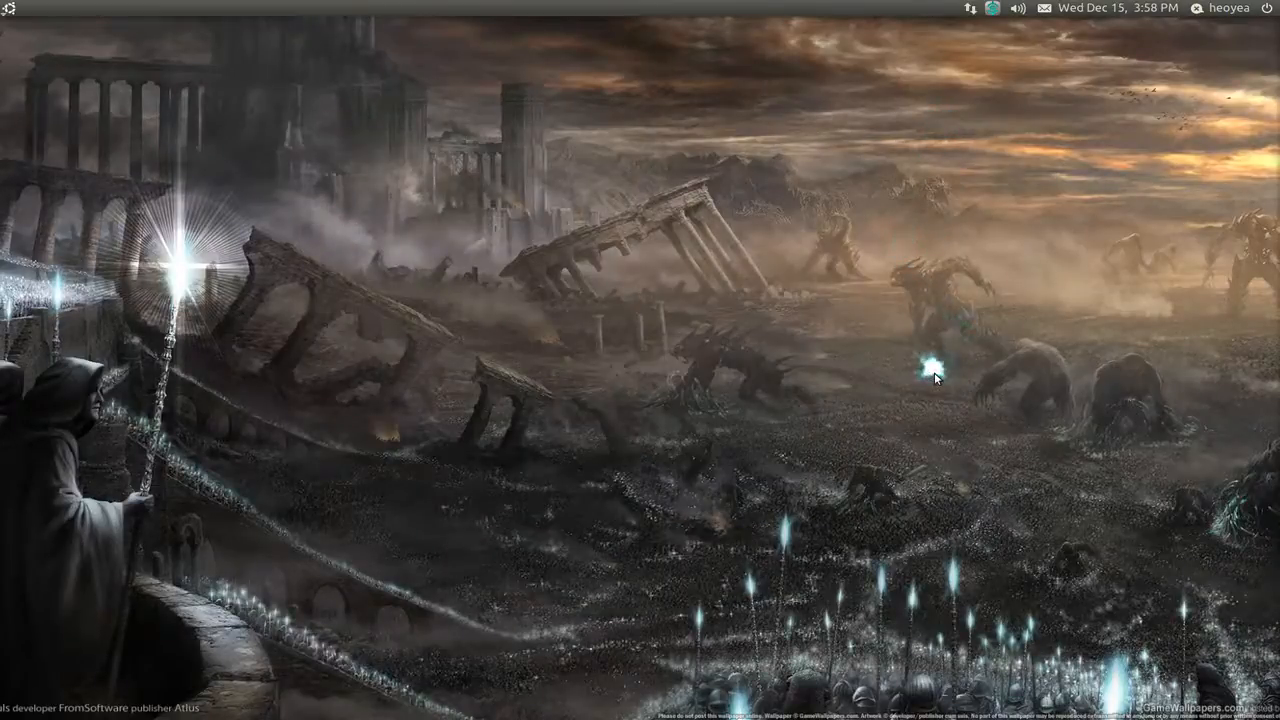